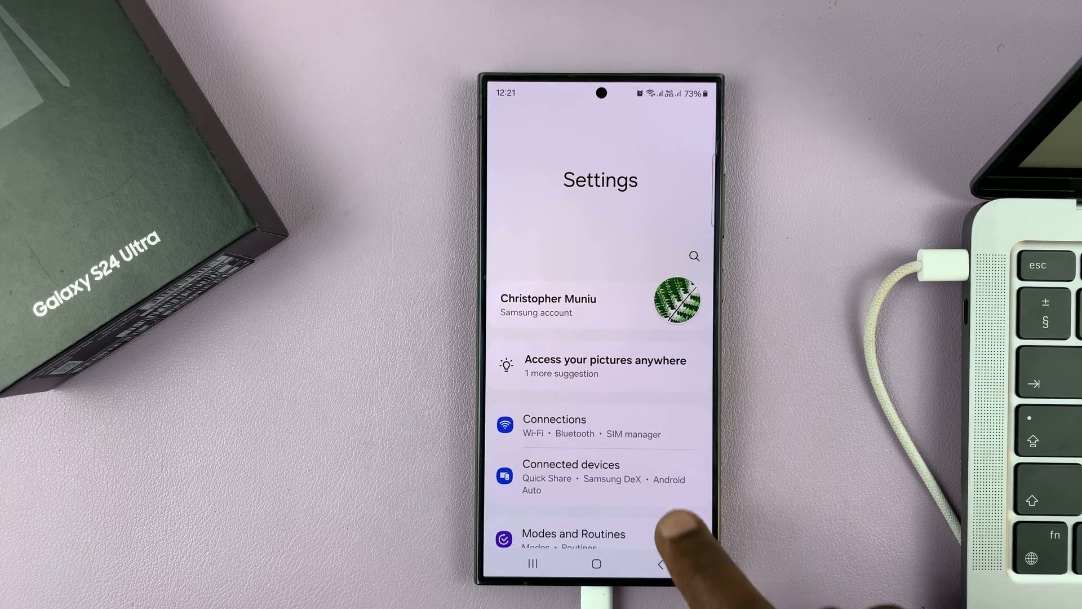
- Go to the Connections page from the main Settings list
{"action": "left_click", "coordinate": [553, 419]}
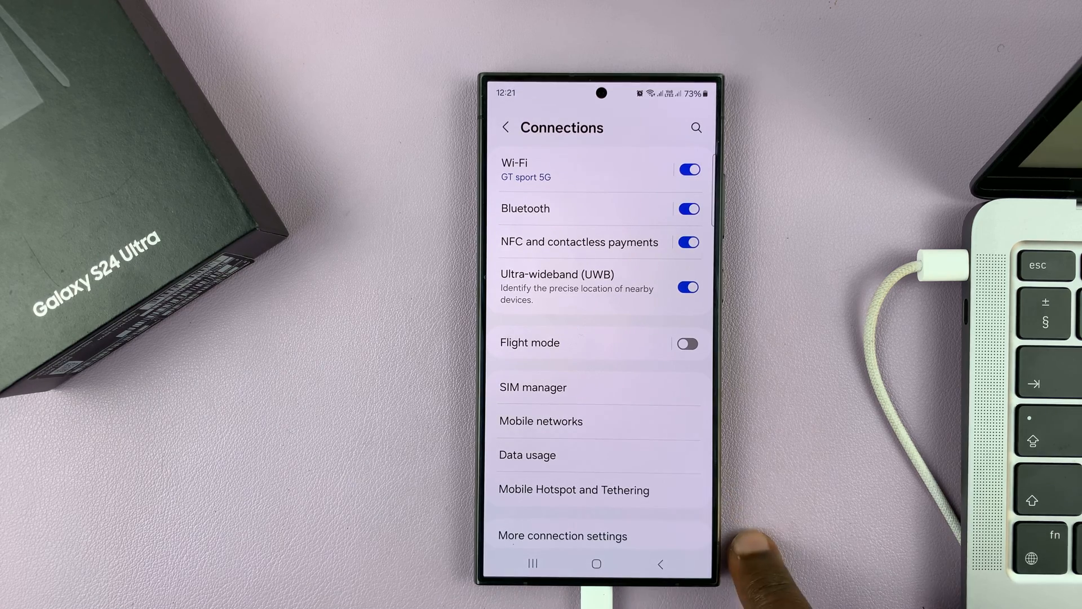
- Enter Mobile Hotspot and Tethering and switch on USB tethering
{"action": "left_click", "coordinate": [574, 489]}
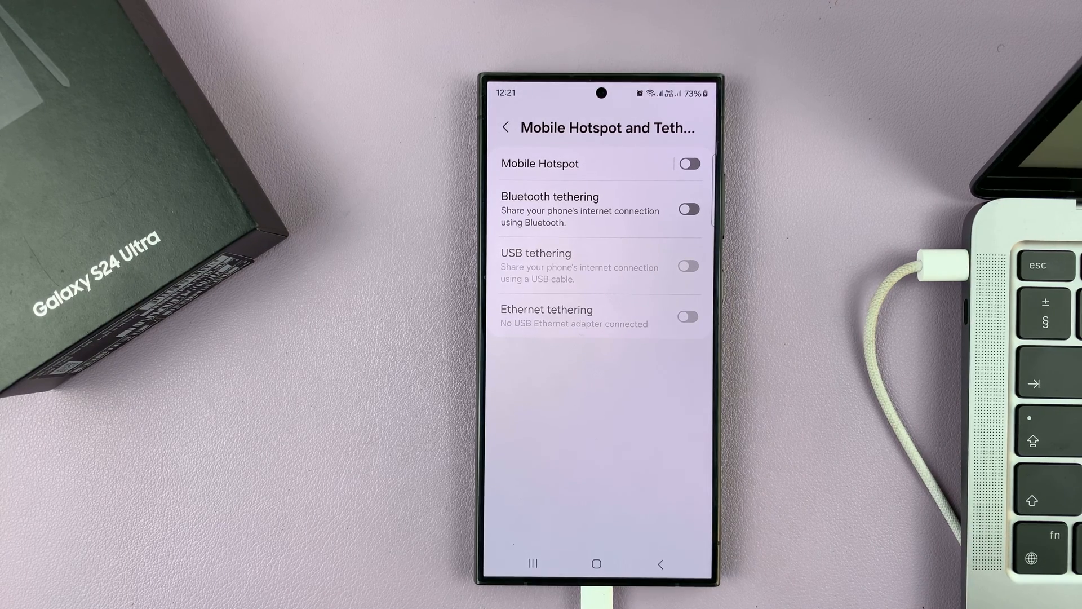
{"action": "left_click", "coordinate": [688, 266]}
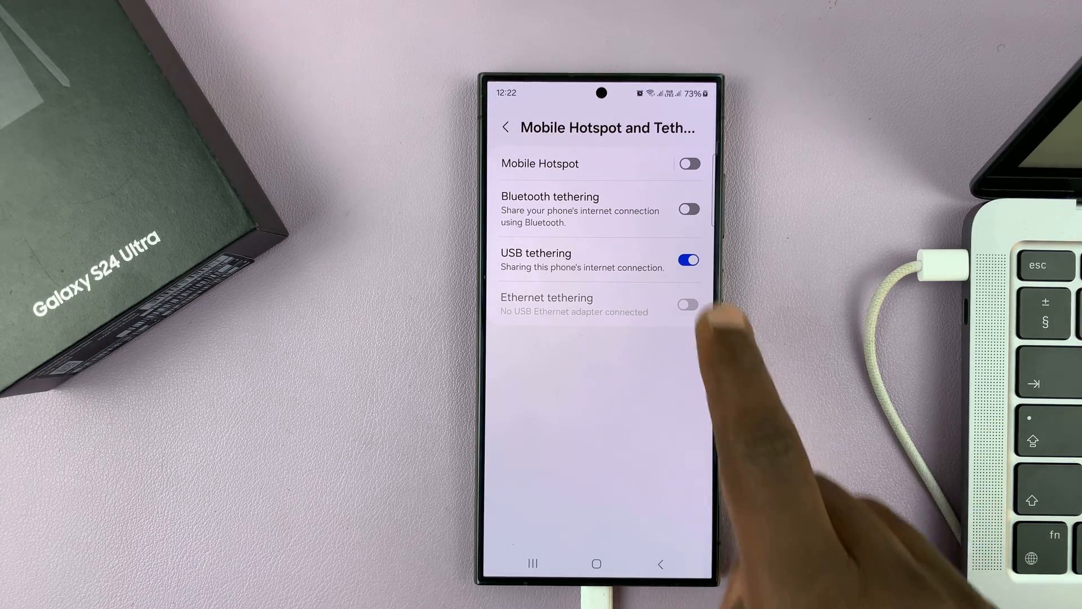
- Toggle USB tethering off and back on to restart sharing over the cable
{"action": "left_click", "coordinate": [688, 265]}
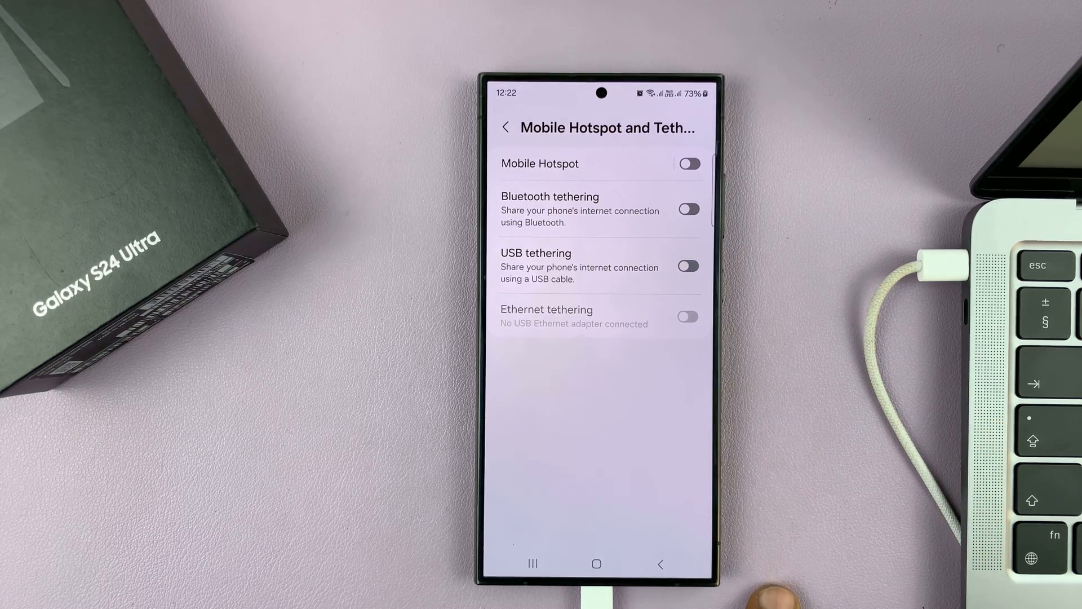
{"action": "left_click", "coordinate": [688, 265]}
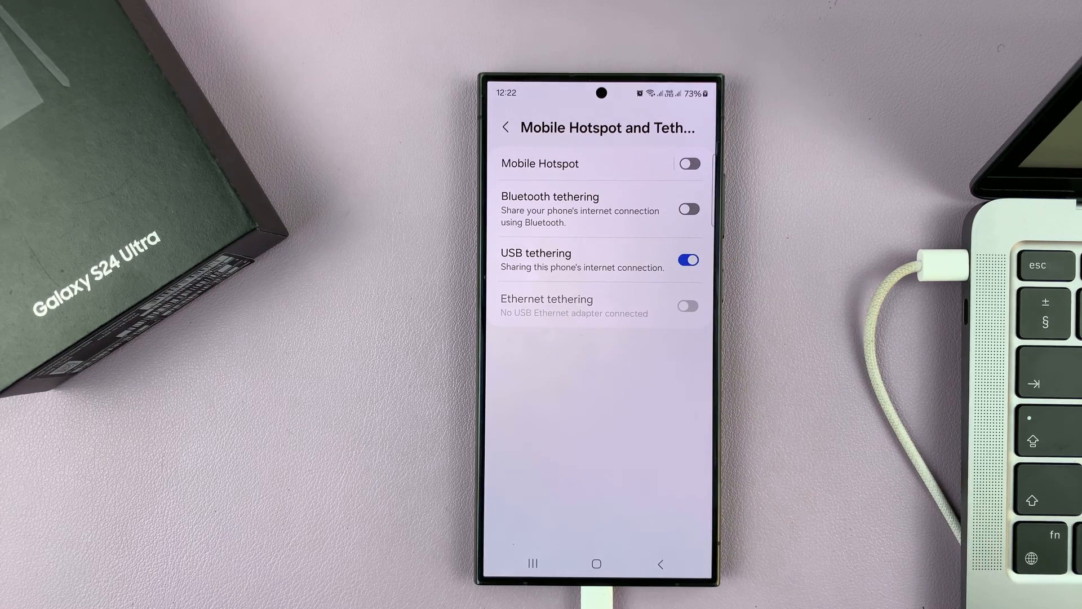